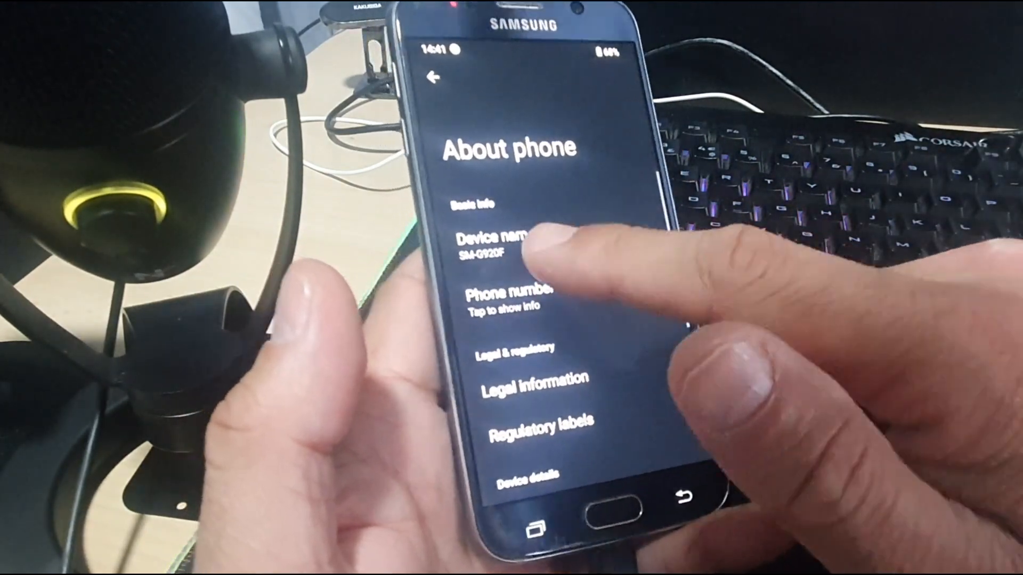
{"action": "scroll", "scroll_direction": "down", "scroll_amount": 3}
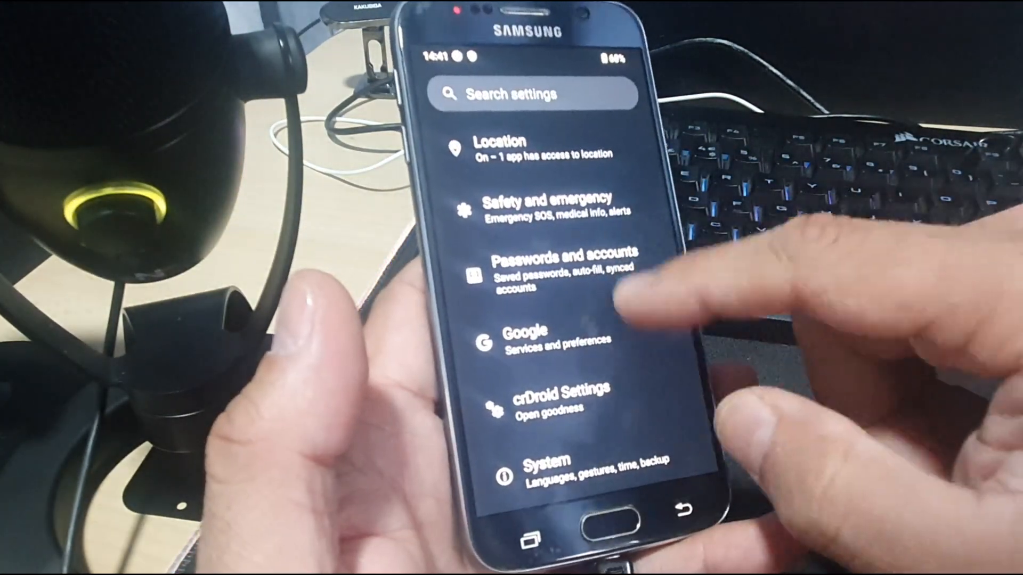
{"action": "scroll", "scroll_direction": "up", "scroll_amount": 3}
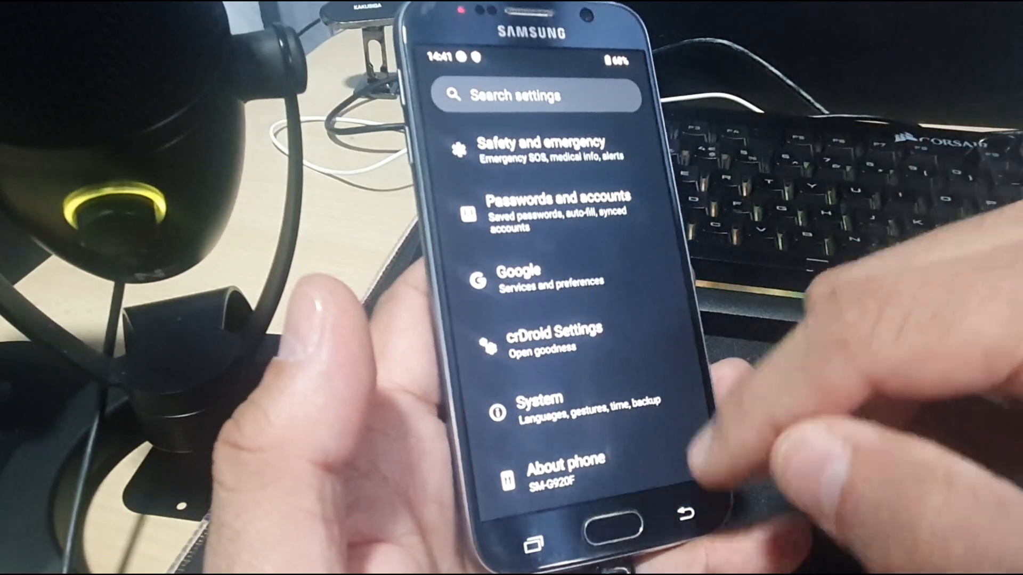